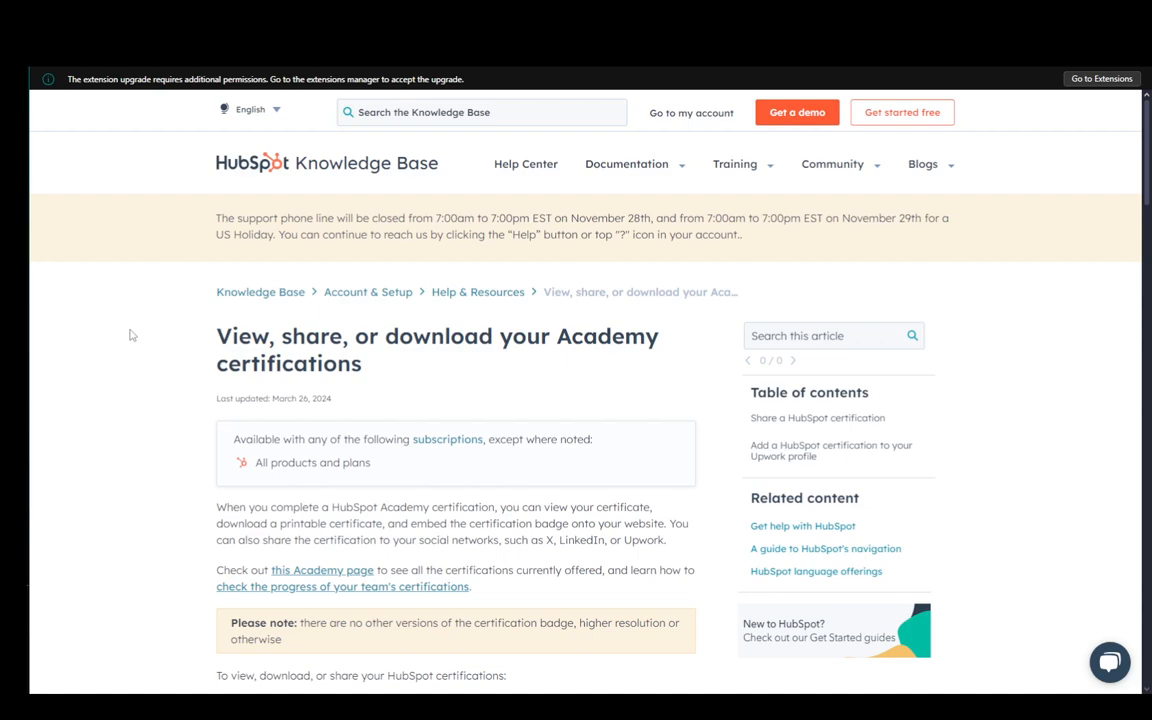
{"action": "scroll", "scroll_direction": "down", "scroll_amount": 3}
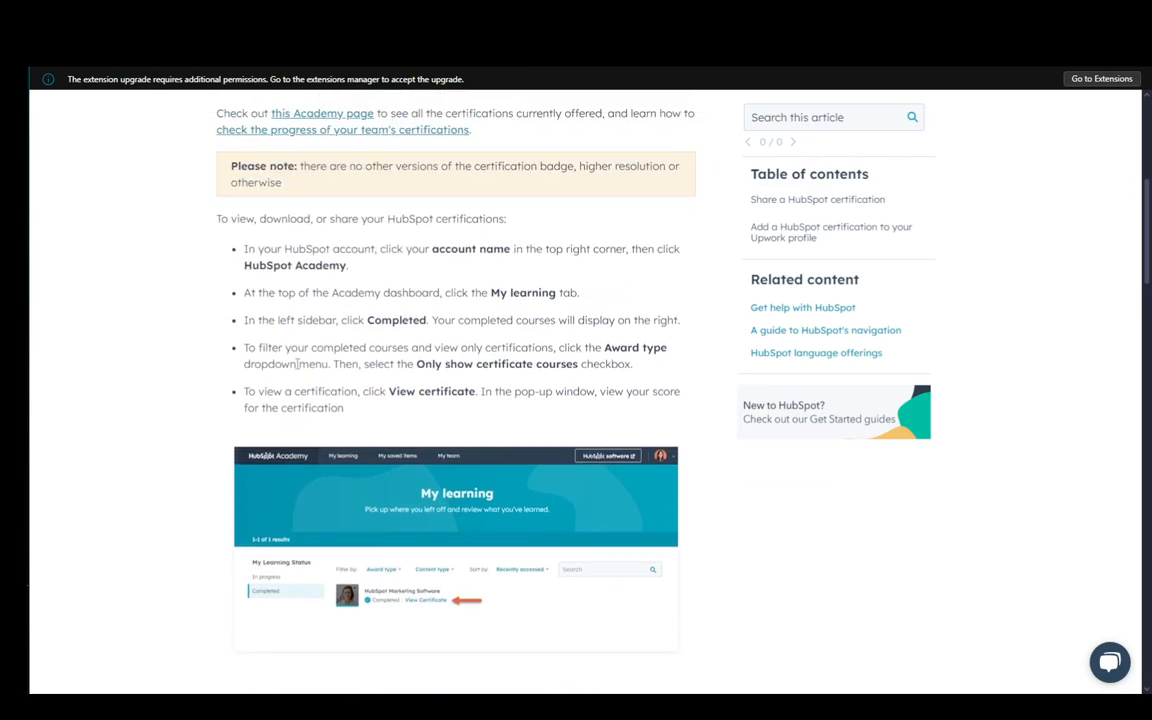
{"action": "scroll", "scroll_direction": "down", "scroll_amount": 3}
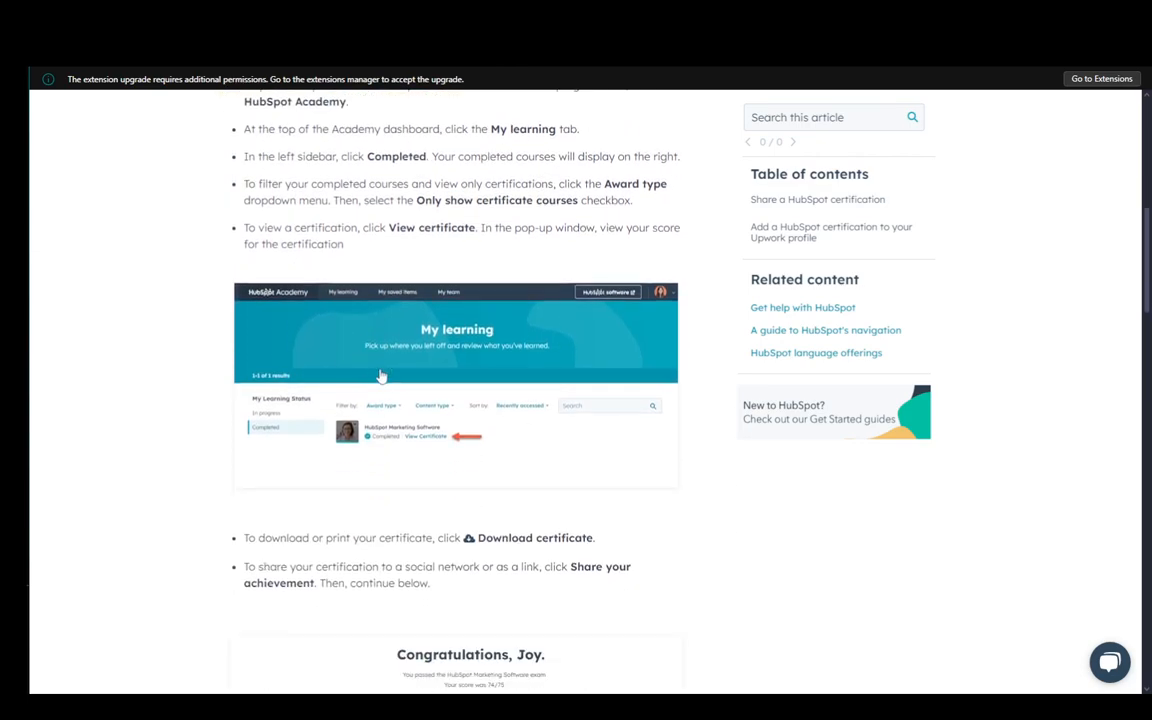
{"action": "scroll", "scroll_direction": "up", "scroll_amount": 3}
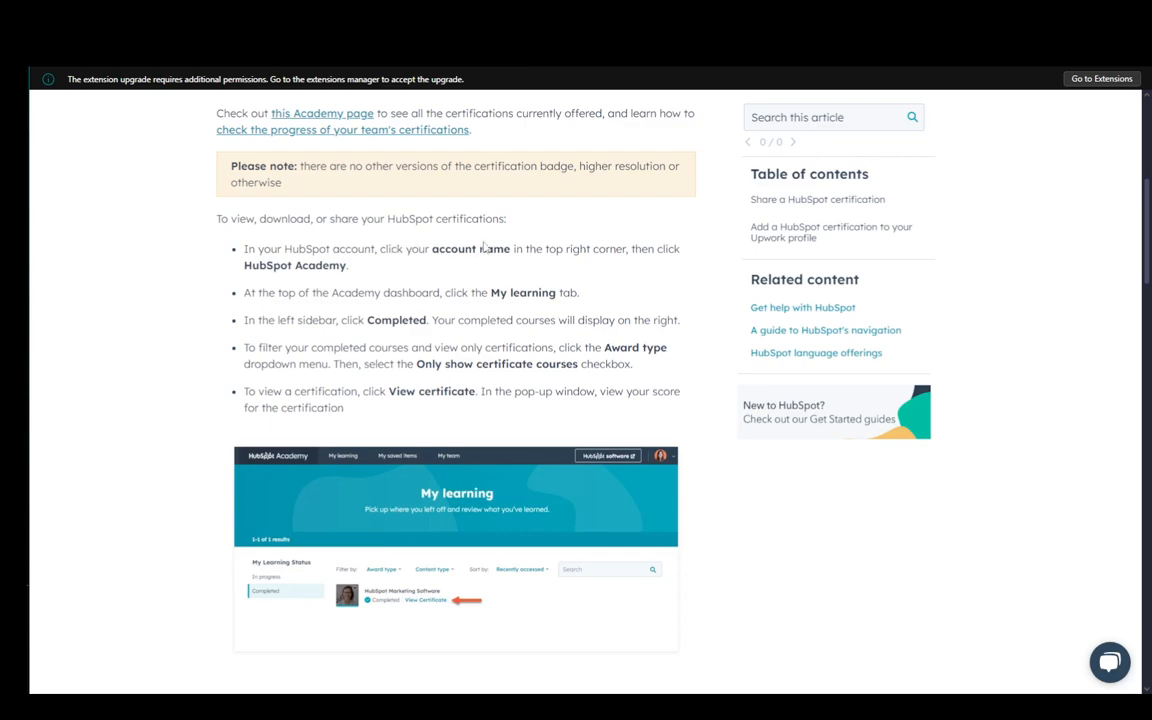
{"action": "scroll", "scroll_direction": "down", "scroll_amount": 3}
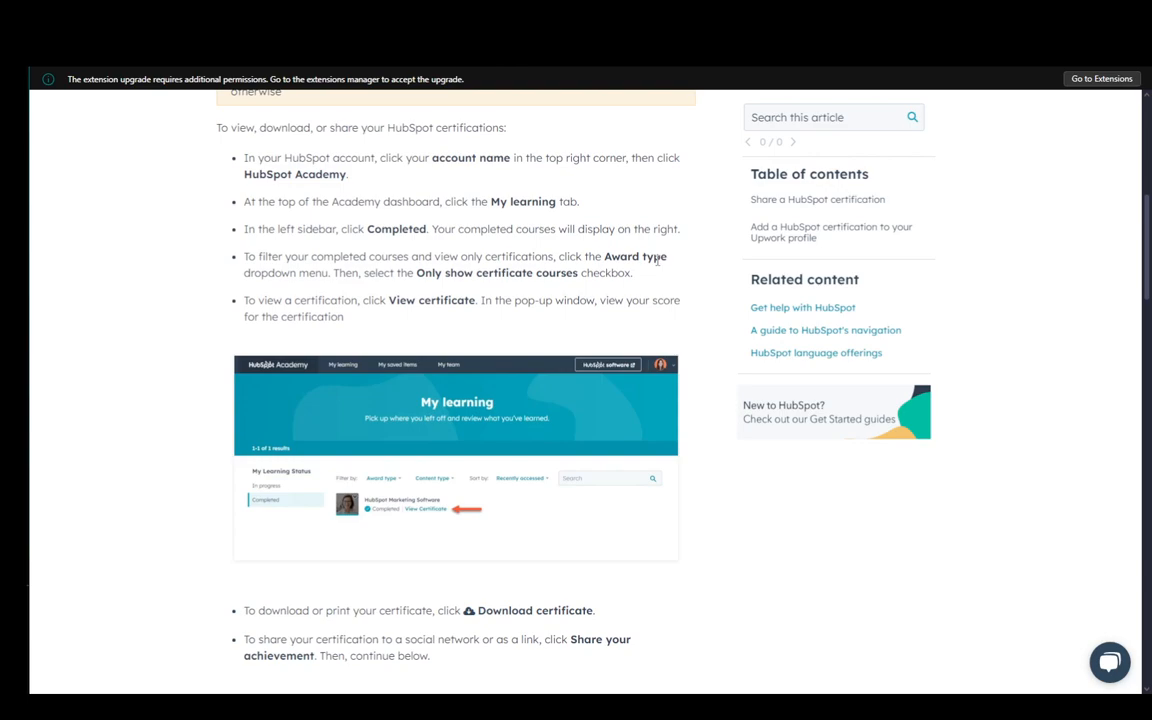
{"action": "mouse_move", "coordinate": [570, 290]}
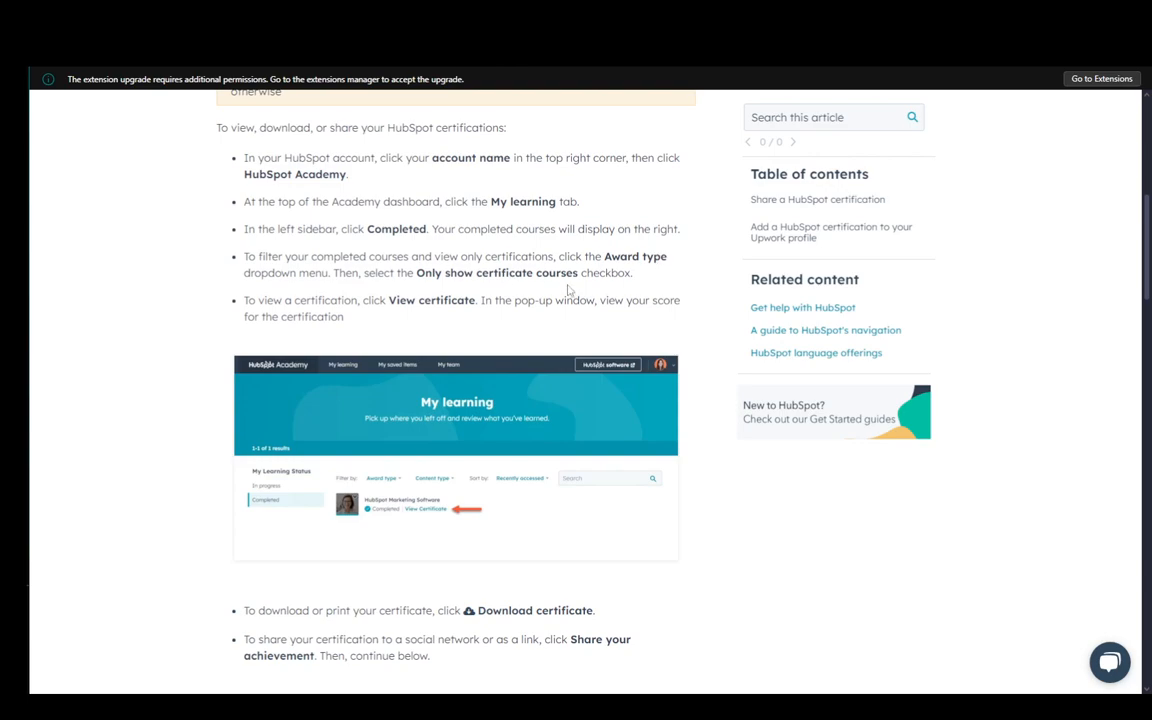
{"action": "scroll", "scroll_direction": "down", "scroll_amount": 3}
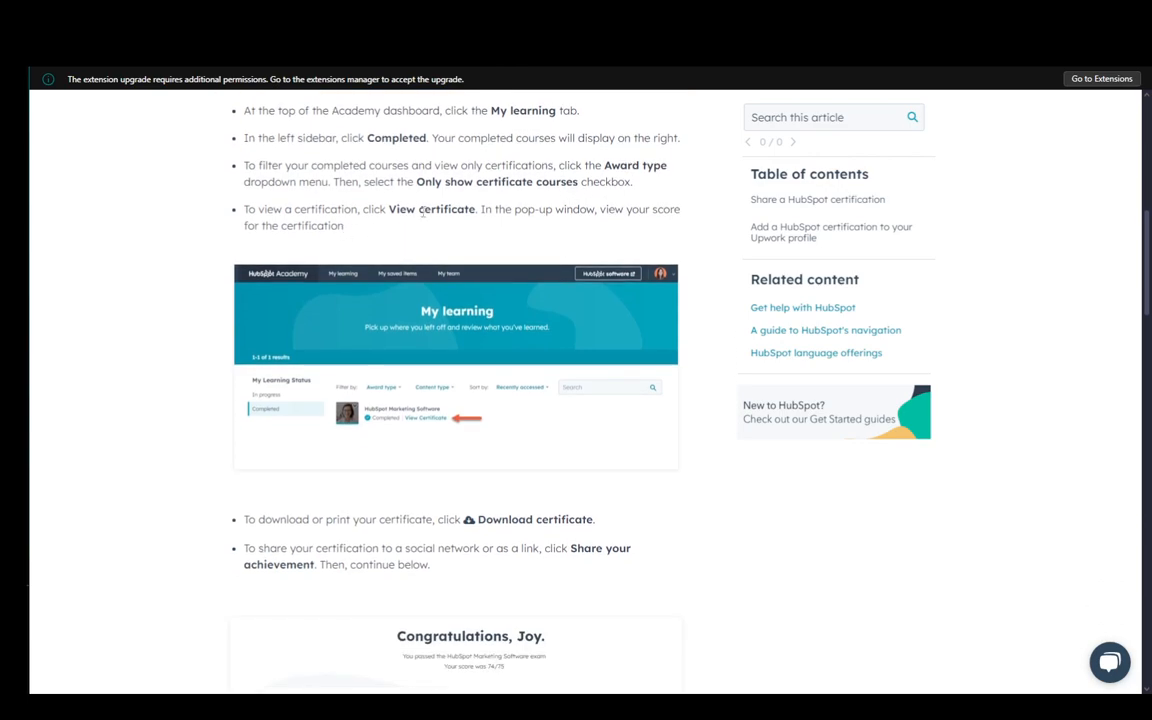
{"action": "scroll", "scroll_direction": "down", "scroll_amount": 3}
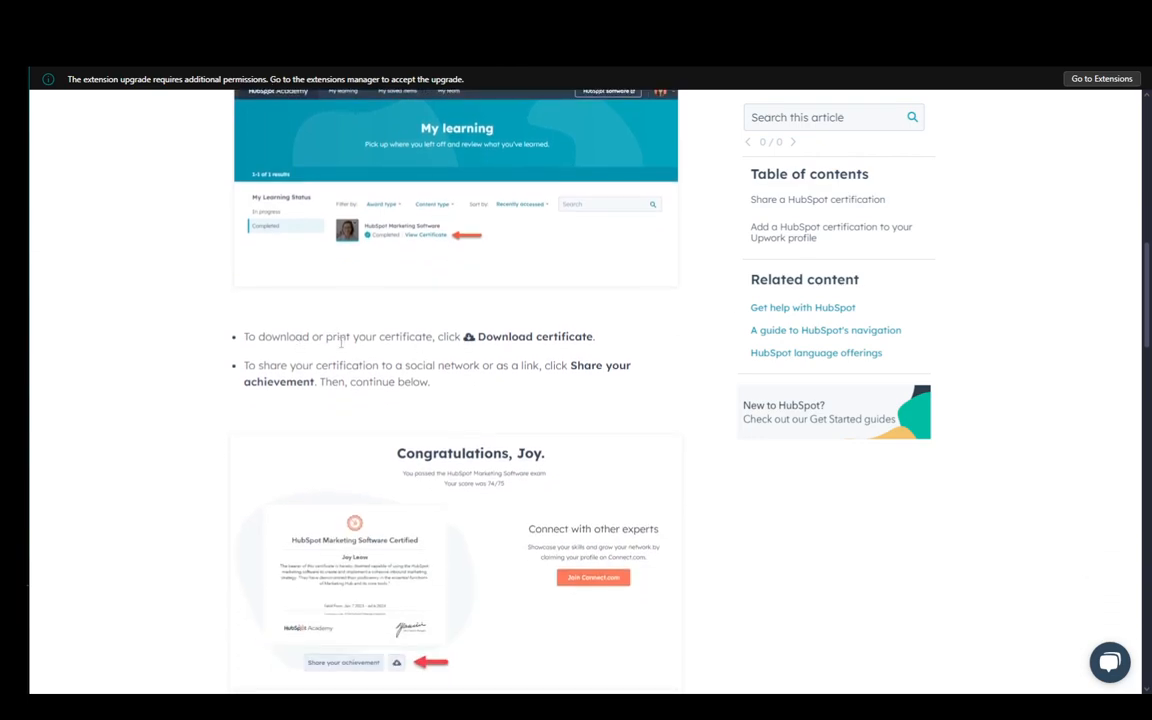
{"action": "scroll", "scroll_direction": "down", "scroll_amount": 3}
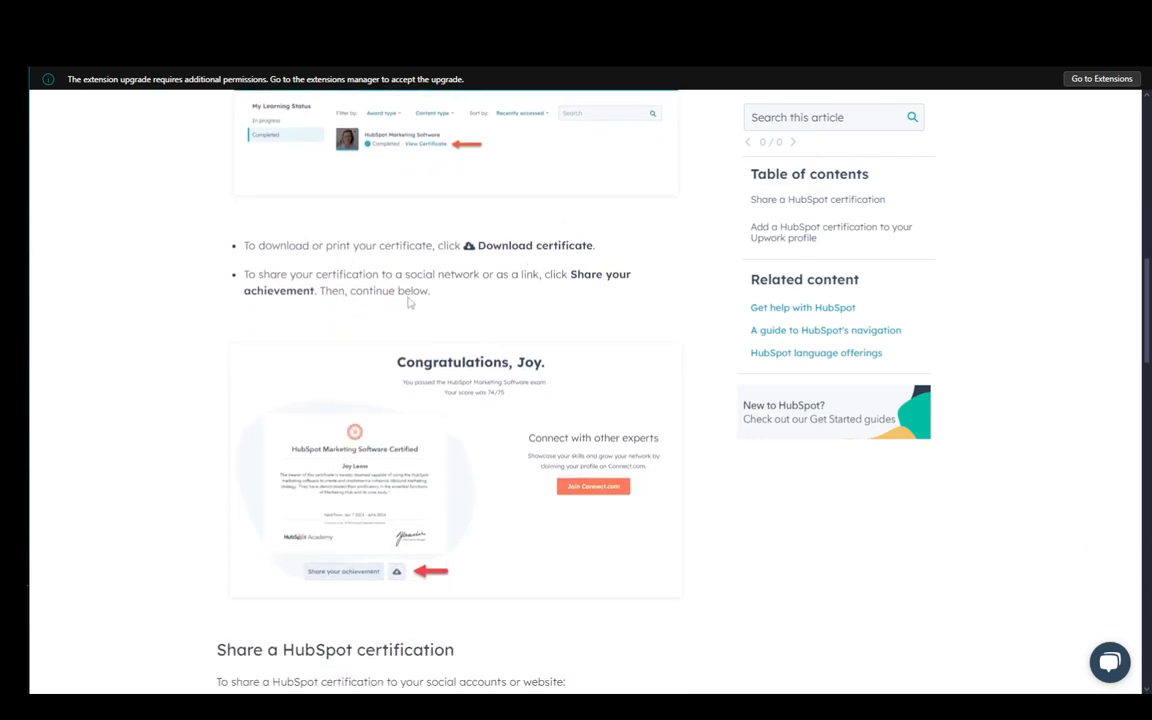
{"action": "scroll", "scroll_direction": "down", "scroll_amount": 3}
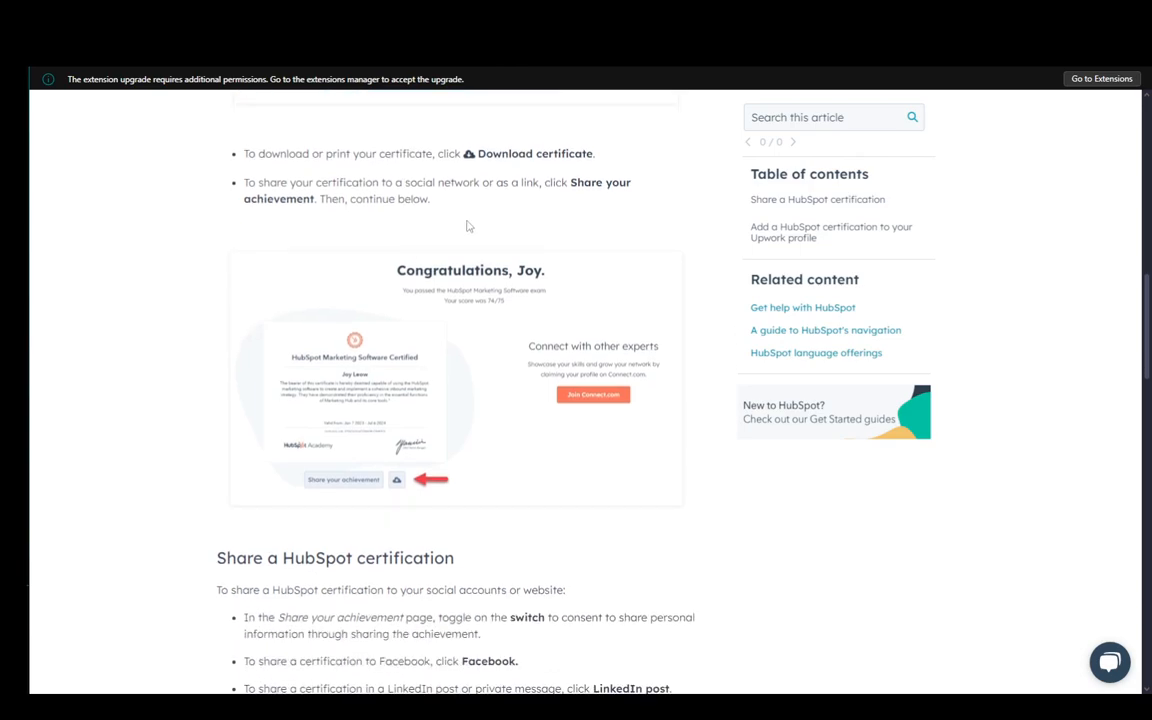
{"action": "scroll", "scroll_direction": "down", "scroll_amount": 3}
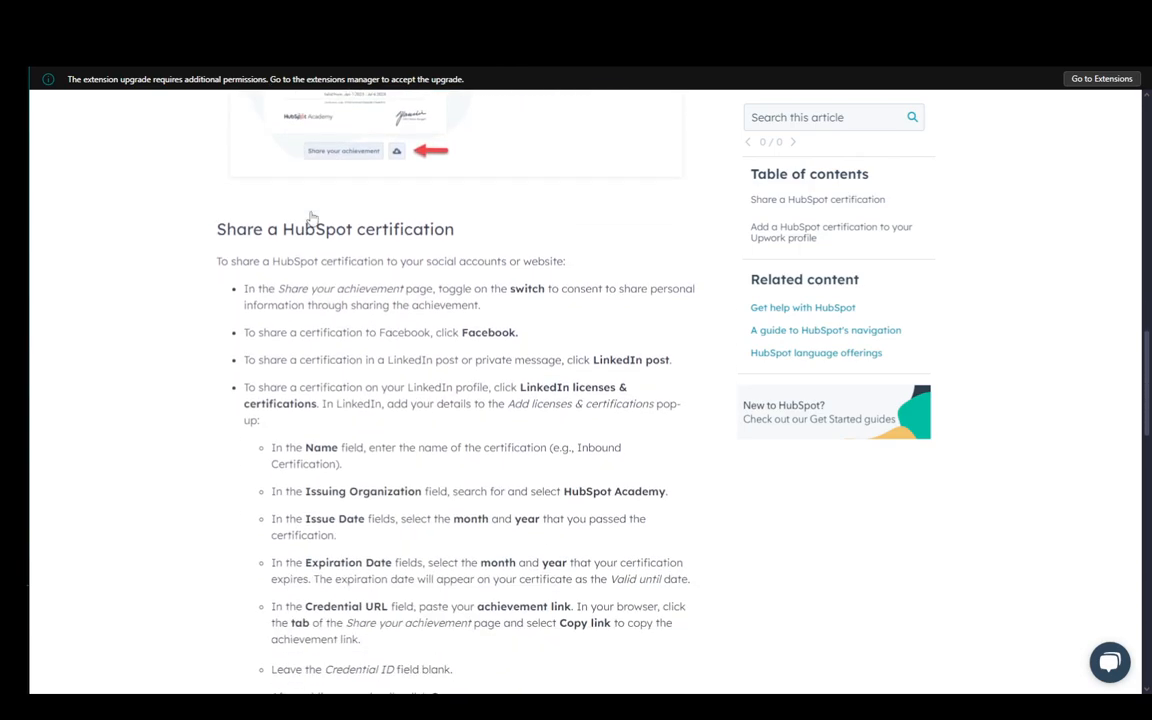
{"action": "scroll", "scroll_direction": "down", "scroll_amount": 3}
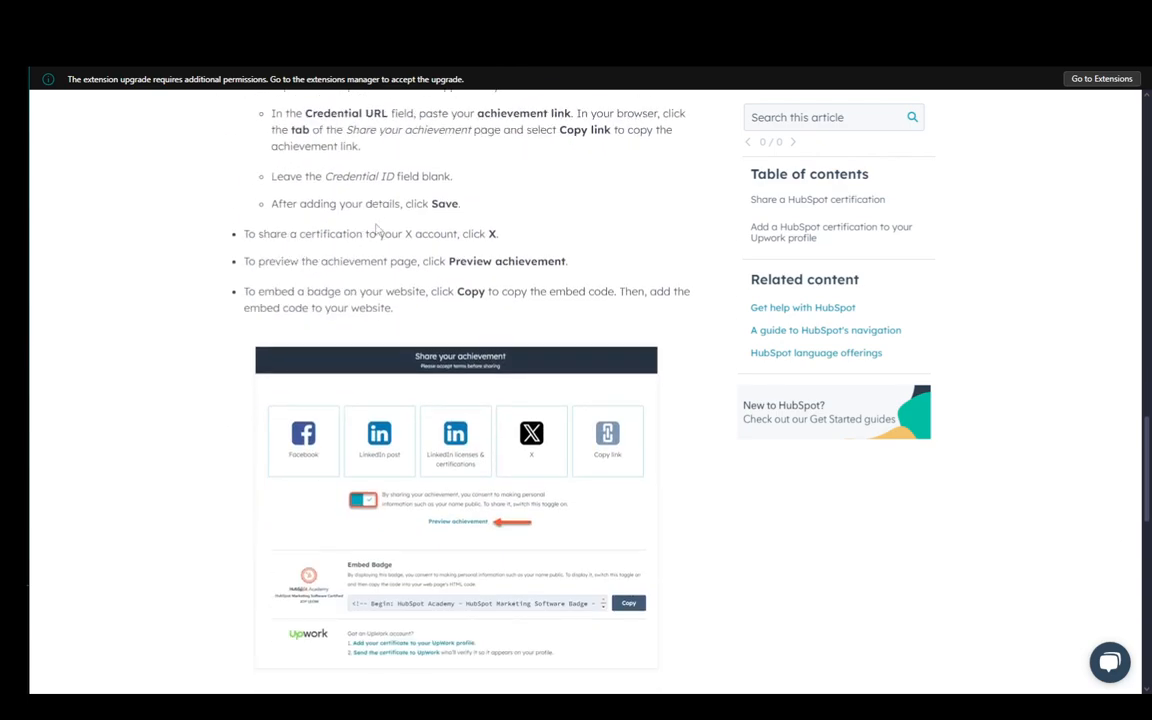
{"action": "scroll", "scroll_direction": "up", "scroll_amount": 3}
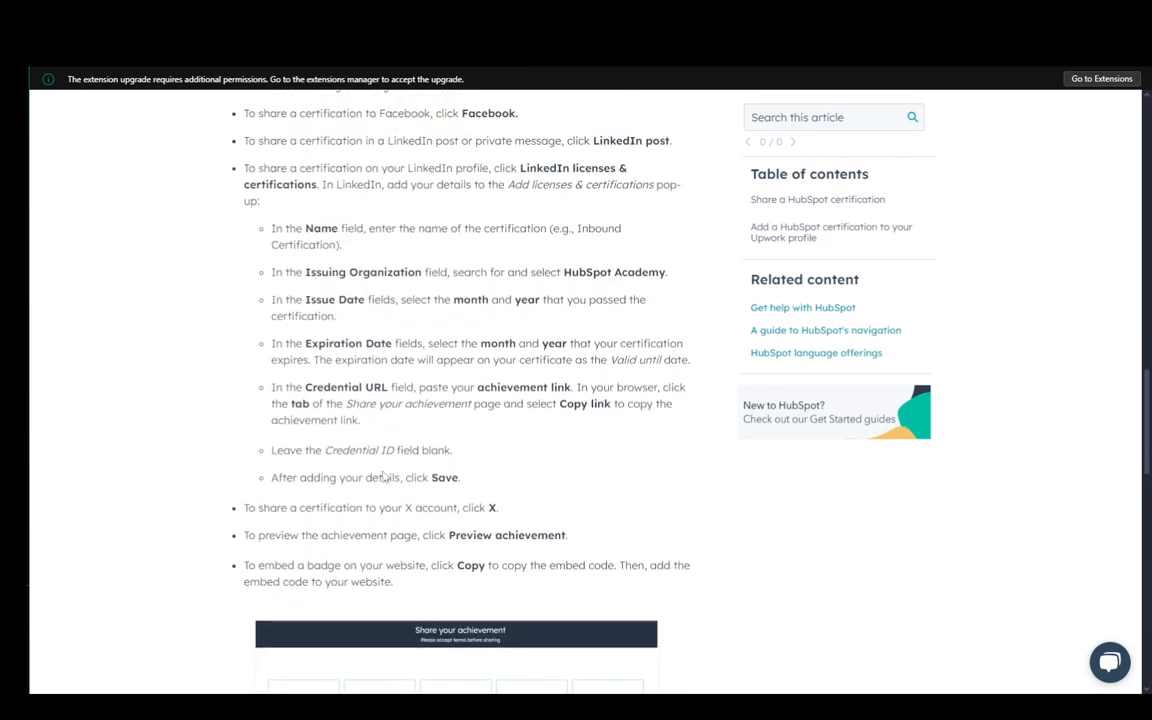
{"action": "scroll", "scroll_direction": "down", "scroll_amount": 3}
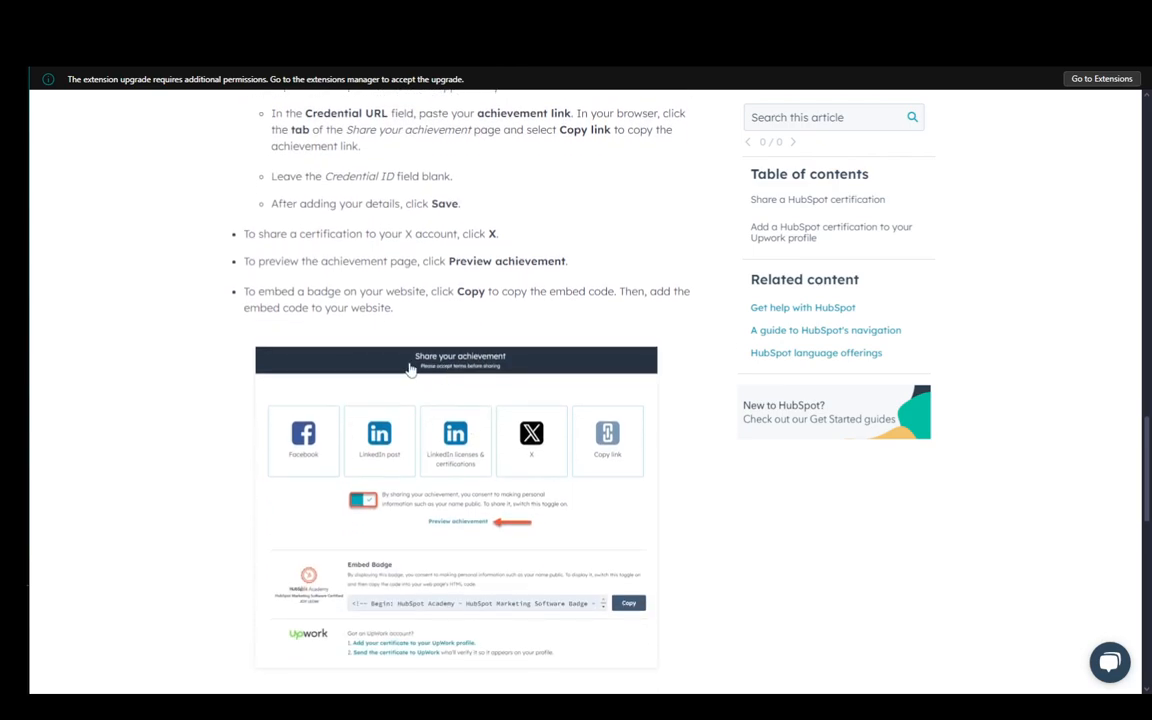
{"action": "scroll", "scroll_direction": "down", "scroll_amount": 3}
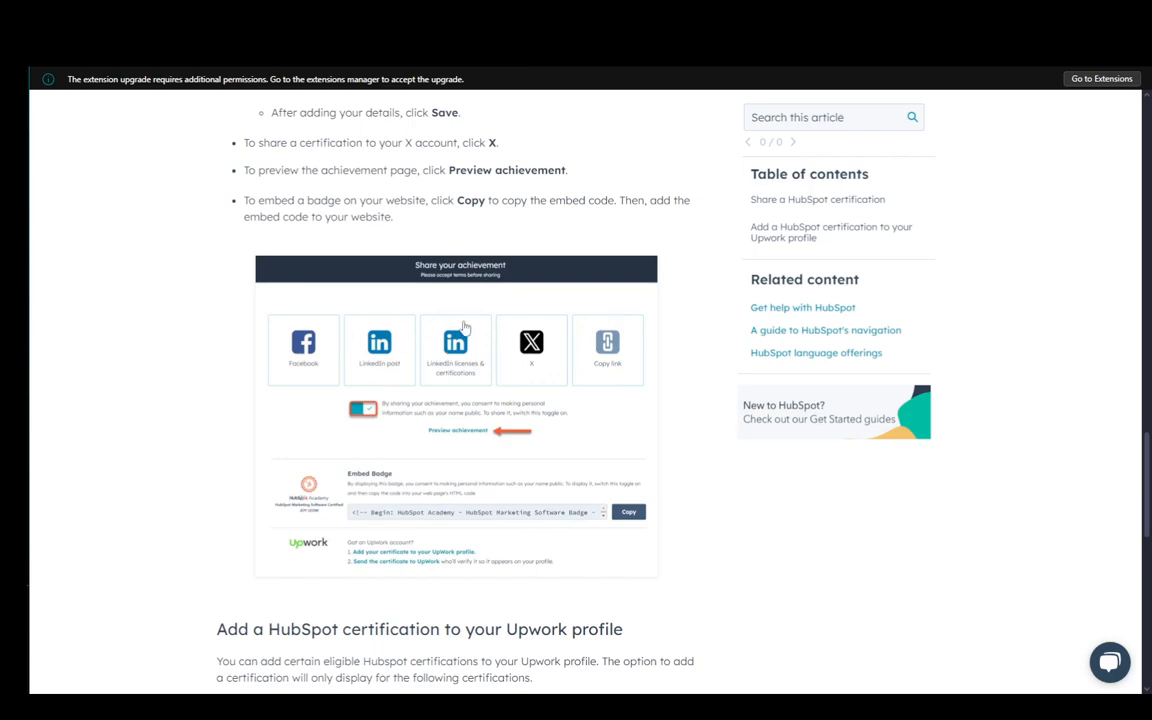
{"action": "scroll", "scroll_direction": "up", "scroll_amount": 3}
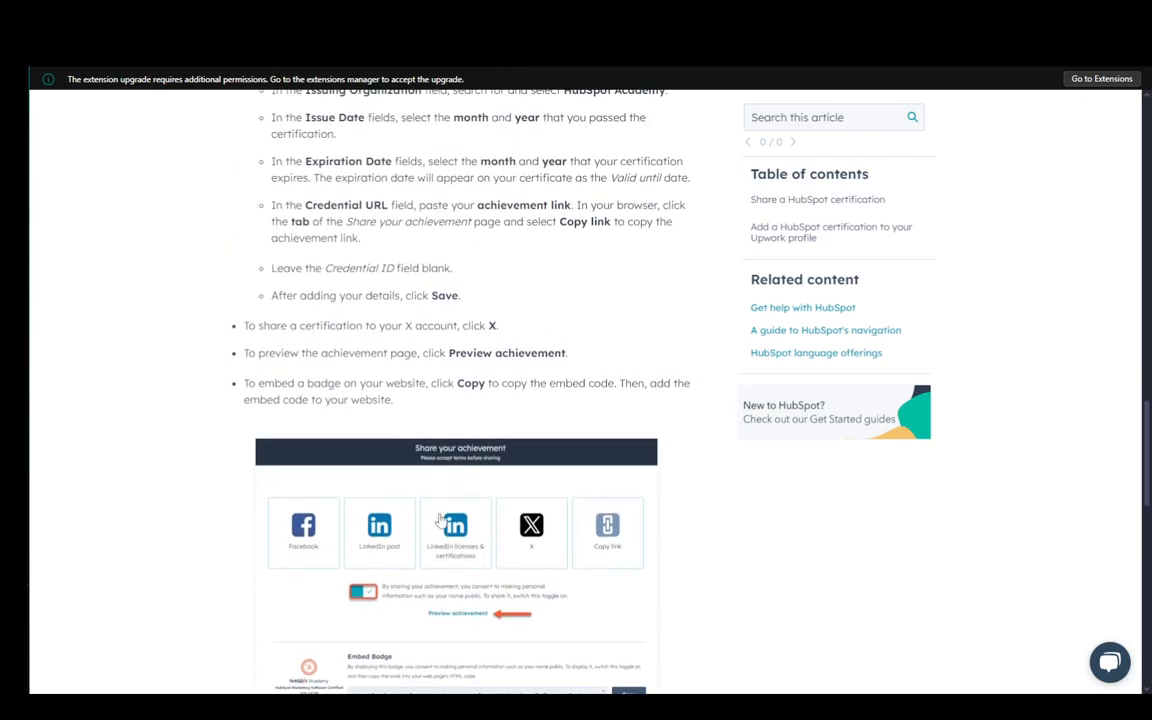
{"action": "scroll", "scroll_direction": "up", "scroll_amount": 3}
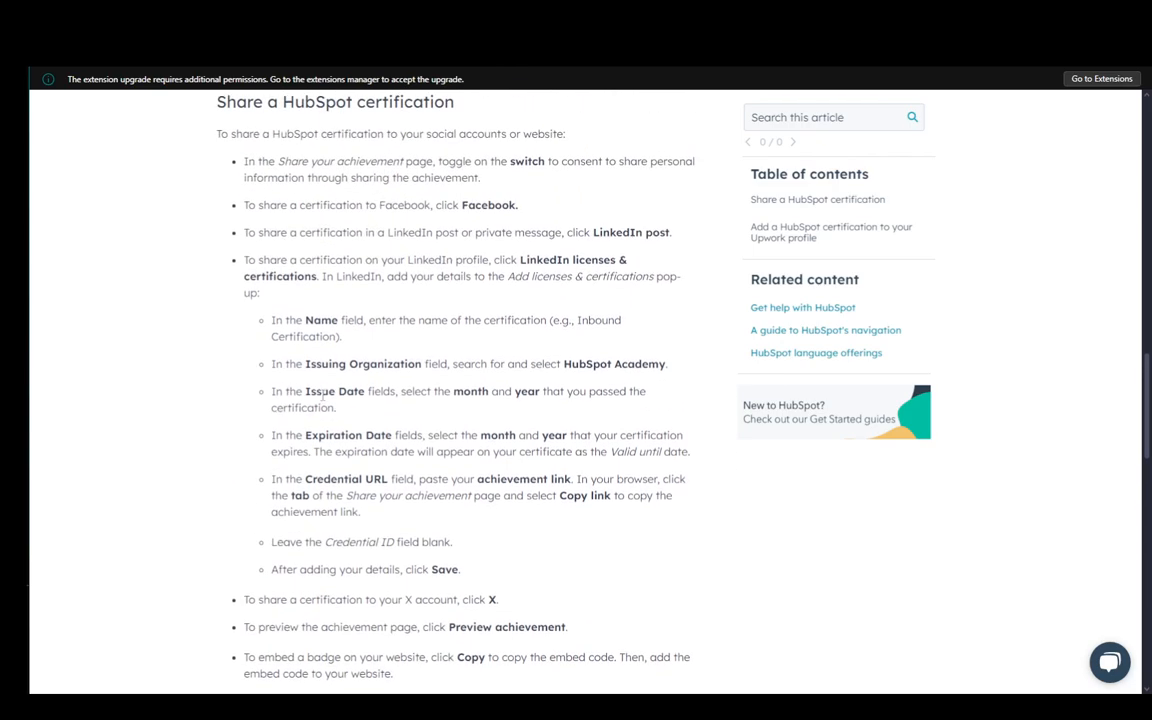
{"action": "scroll", "scroll_direction": "up", "scroll_amount": 3}
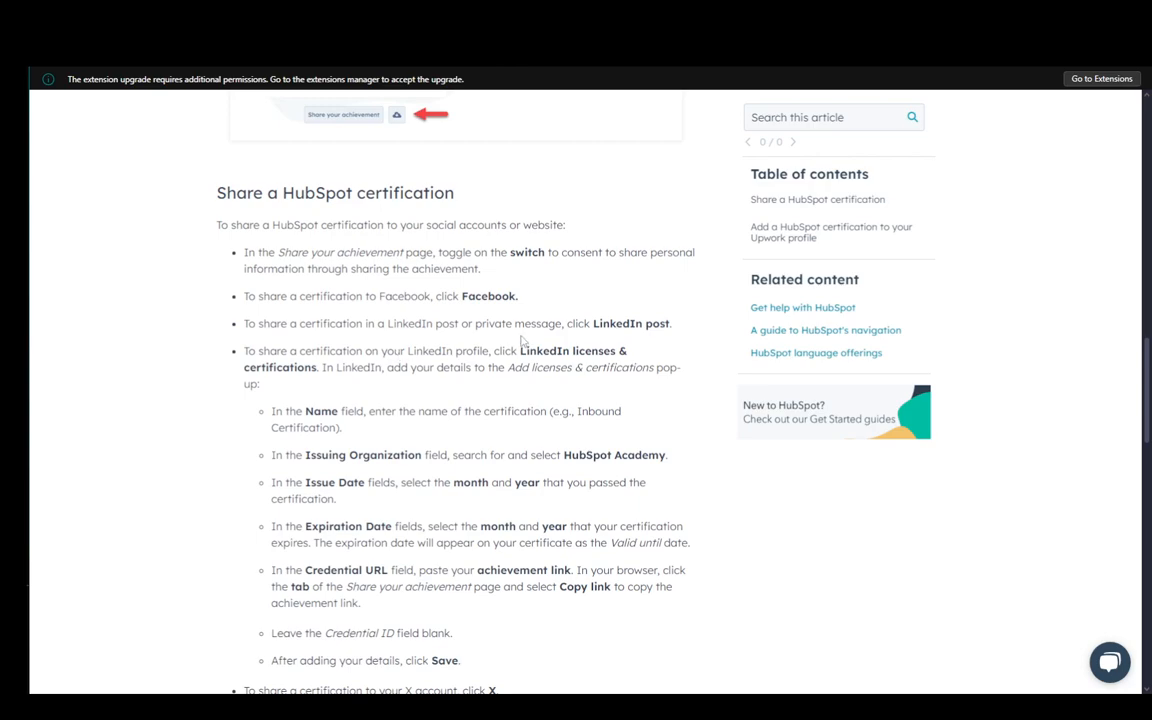
{"action": "scroll", "scroll_direction": "down", "scroll_amount": 3}
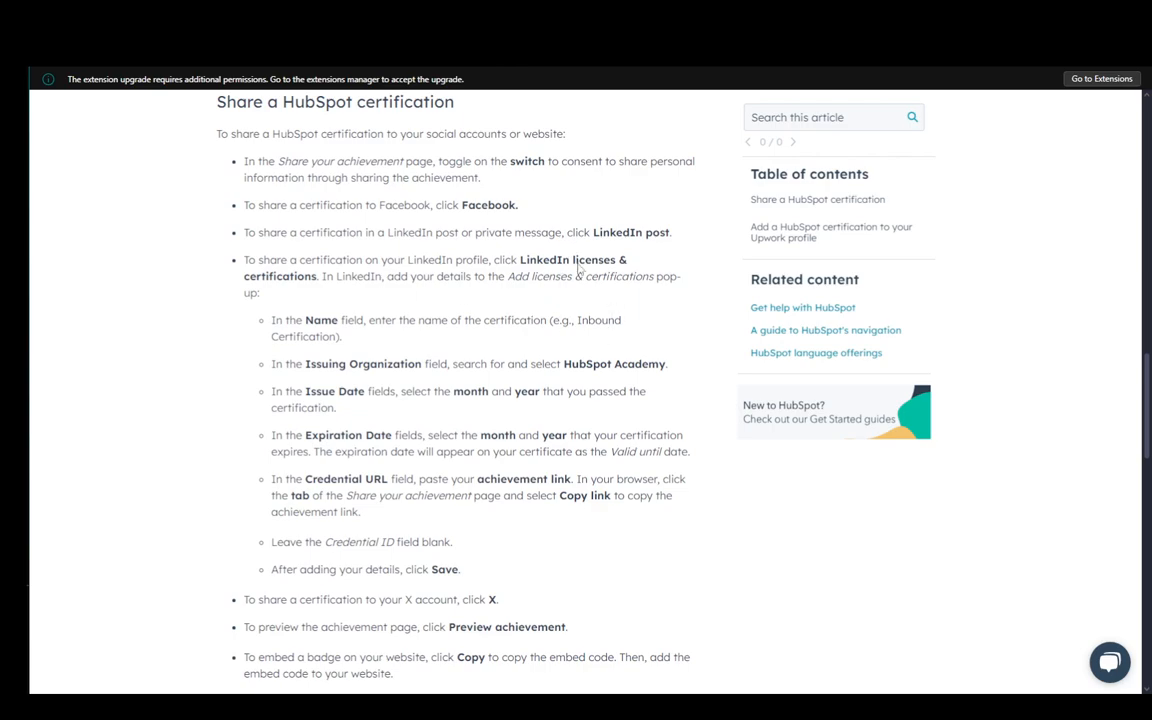
{"action": "mouse_move", "coordinate": [480, 360]}
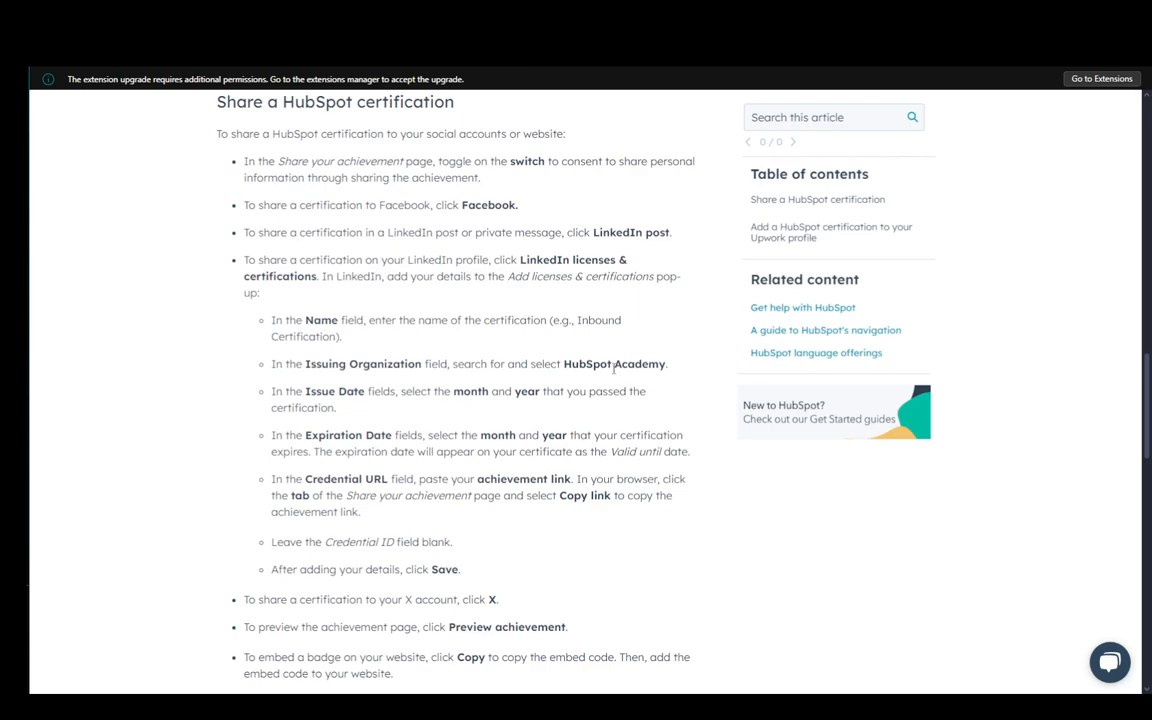
{"action": "scroll", "scroll_direction": "down", "scroll_amount": 3}
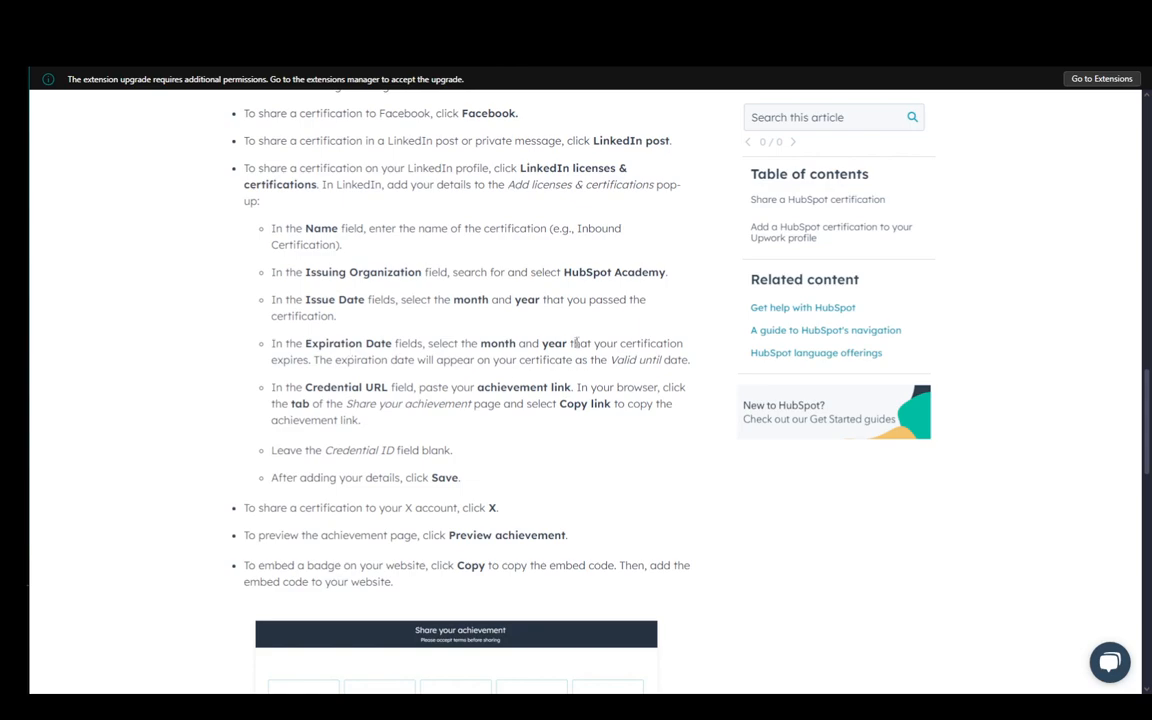
{"action": "mouse_move", "coordinate": [540, 340]}
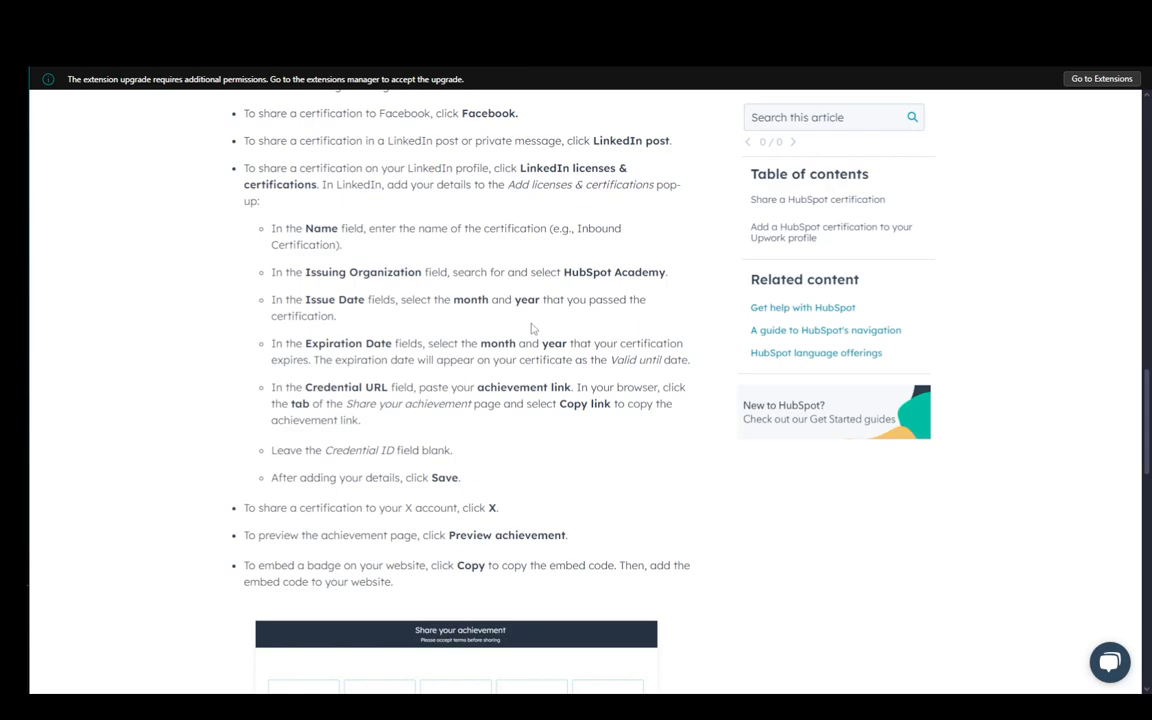
{"action": "mouse_move", "coordinate": [612, 320]}
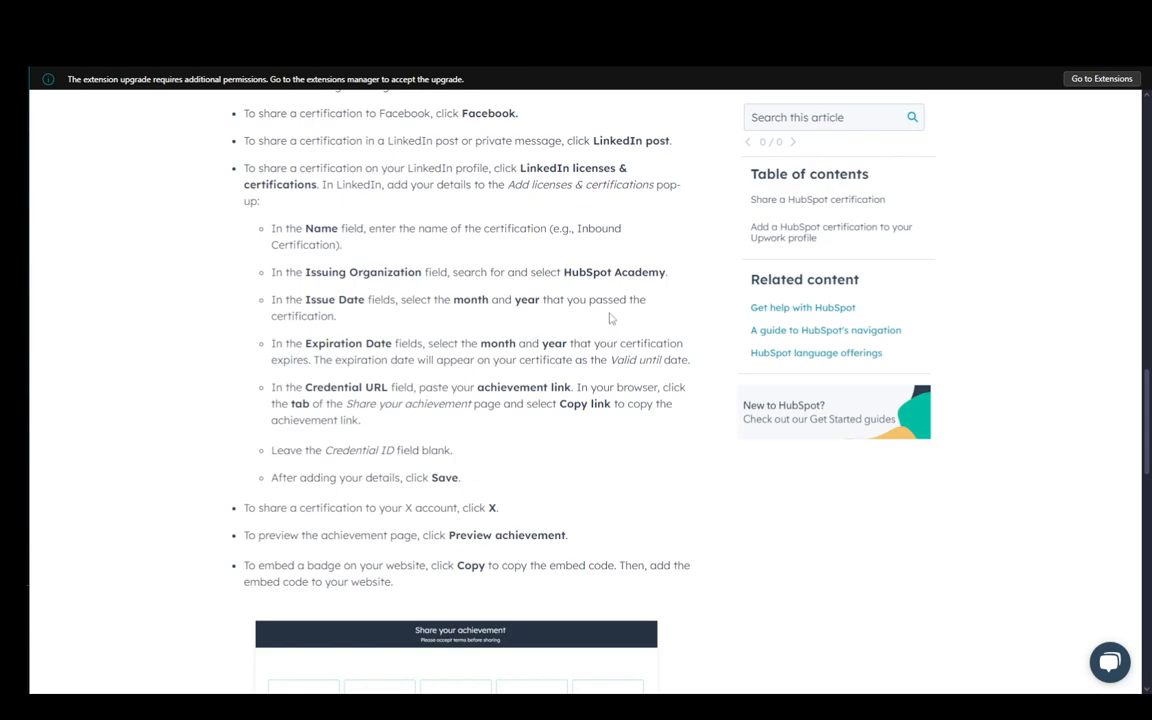
{"action": "scroll", "scroll_direction": "down", "scroll_amount": 3}
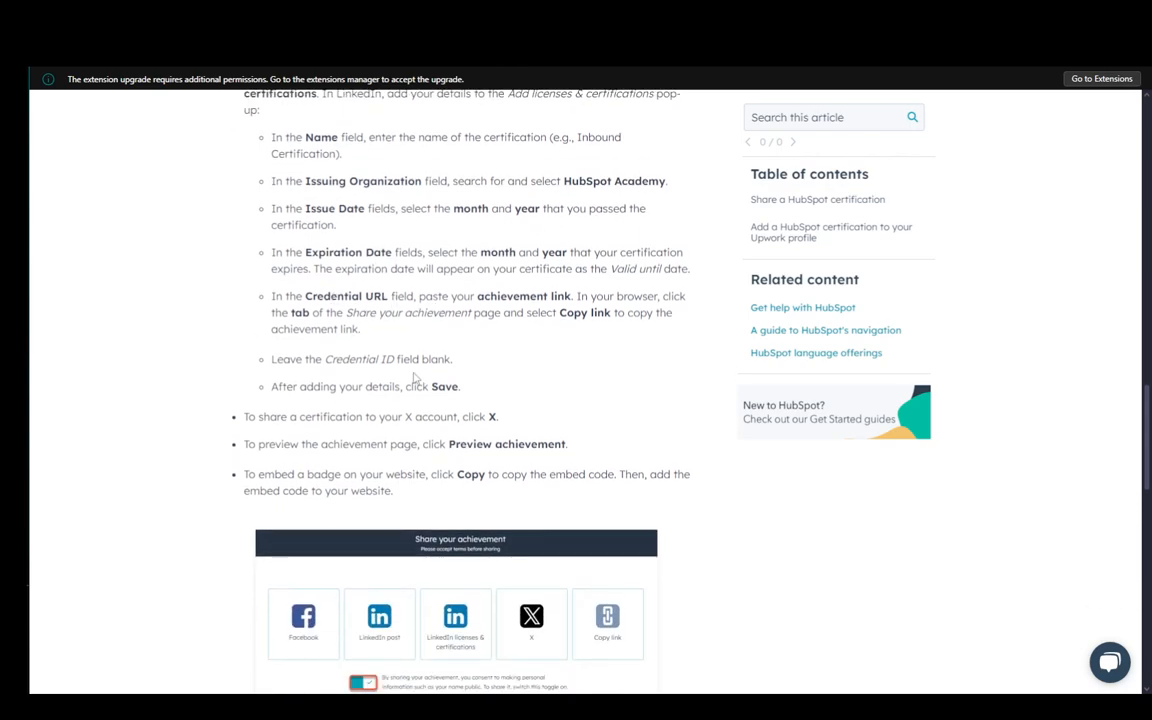
{"action": "scroll", "scroll_direction": "down", "scroll_amount": 3}
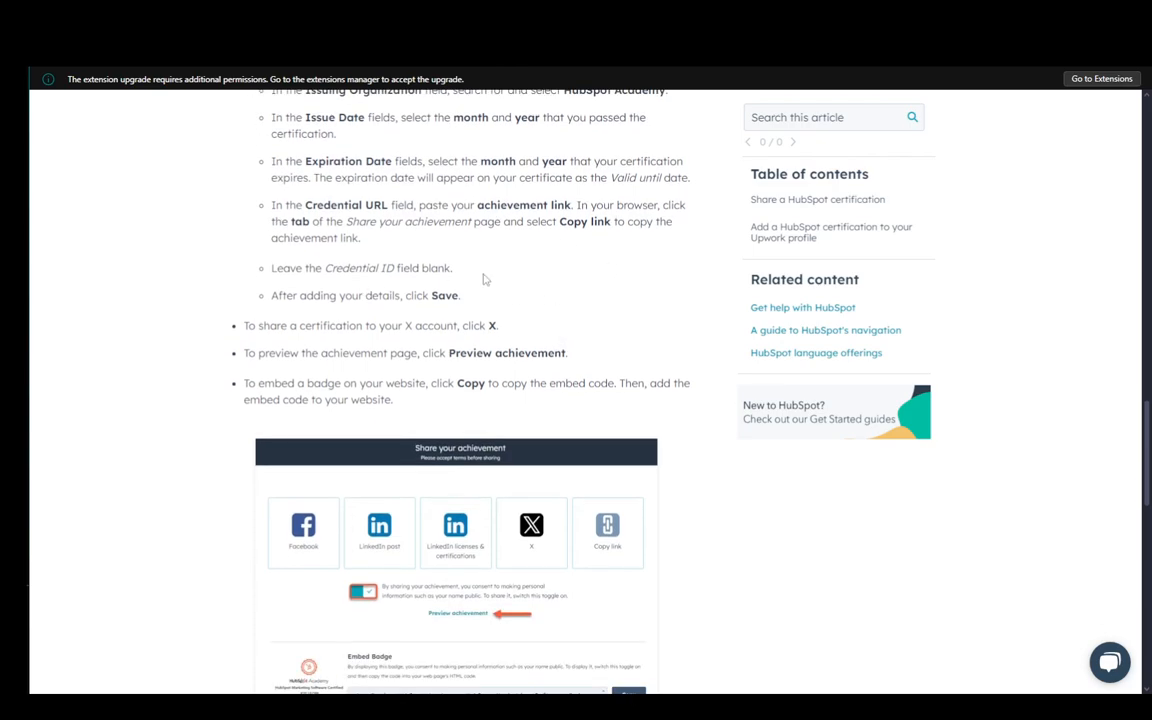
{"action": "mouse_move", "coordinate": [598, 322]}
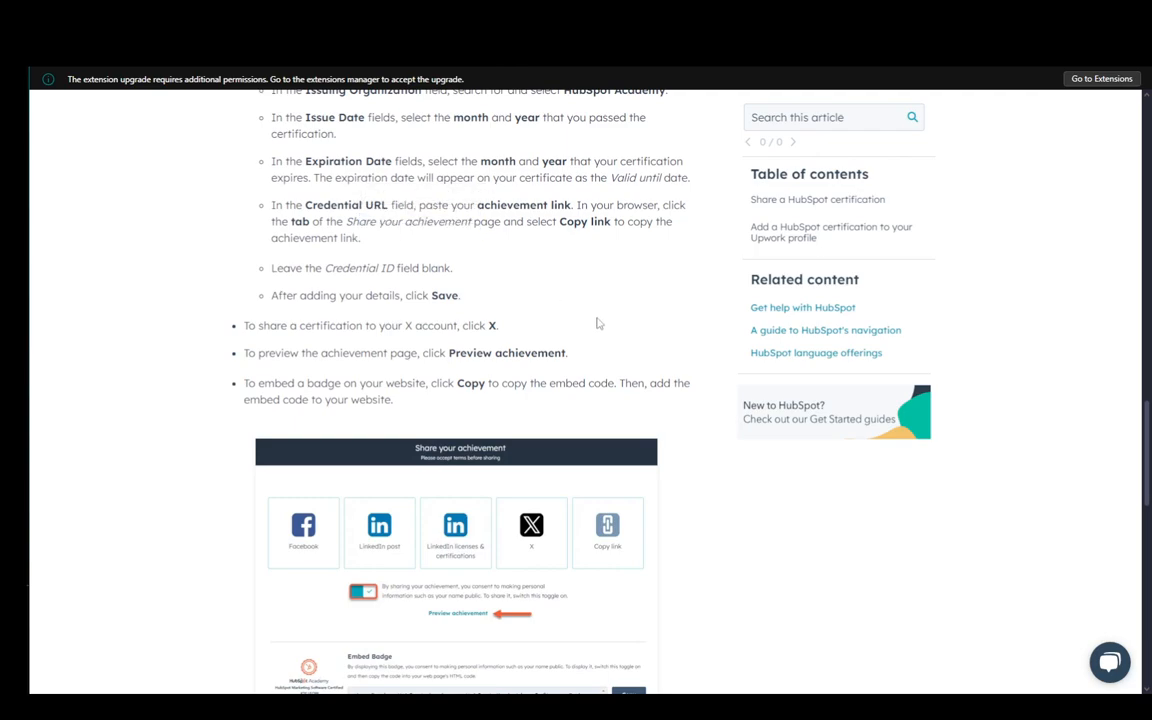
{"action": "scroll", "scroll_direction": "down", "scroll_amount": 3}
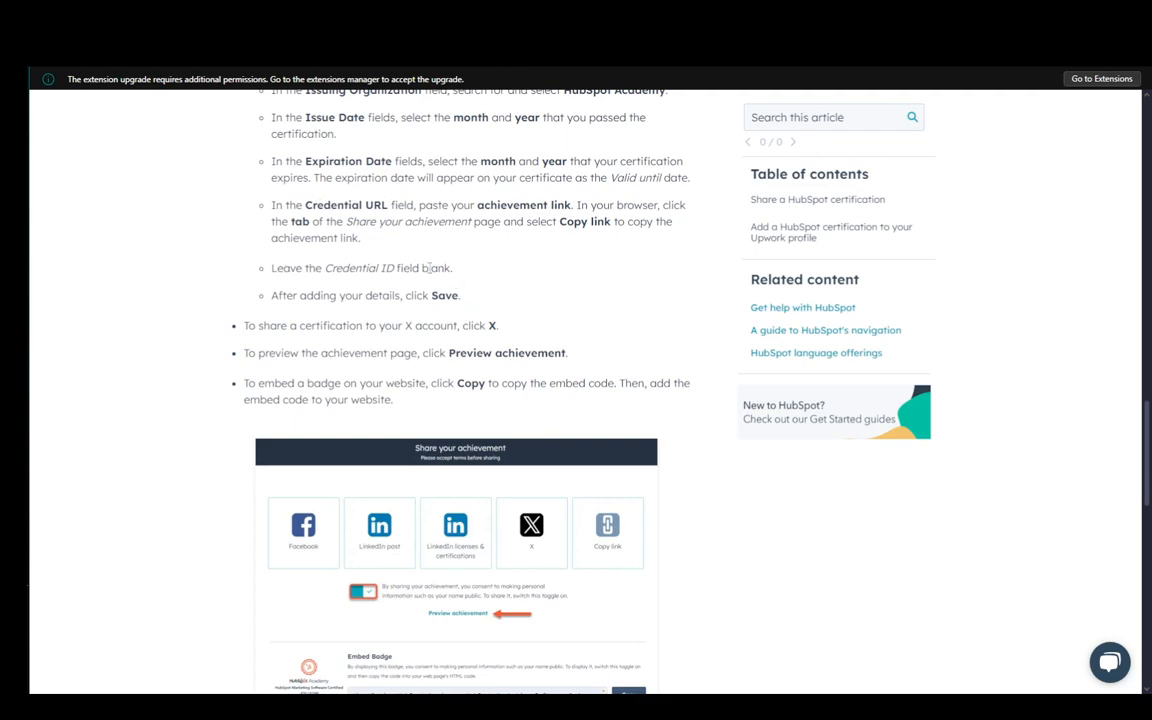
{"action": "mouse_move", "coordinate": [464, 326]}
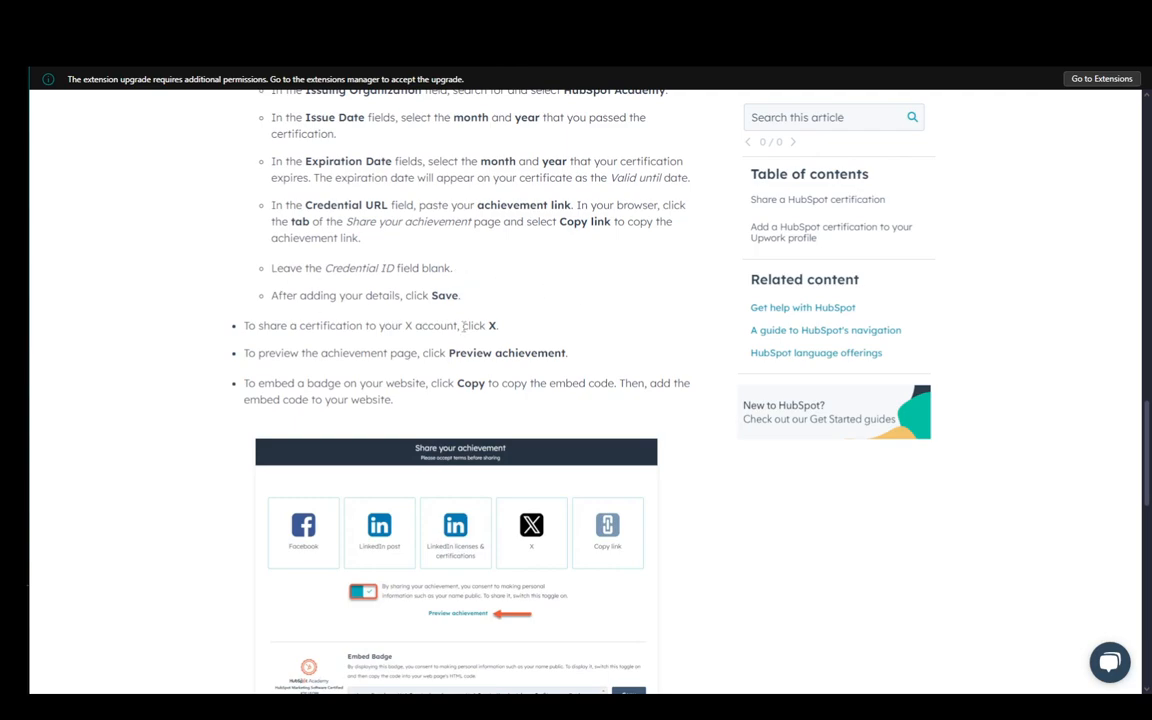
{"action": "scroll", "scroll_direction": "down", "scroll_amount": 3}
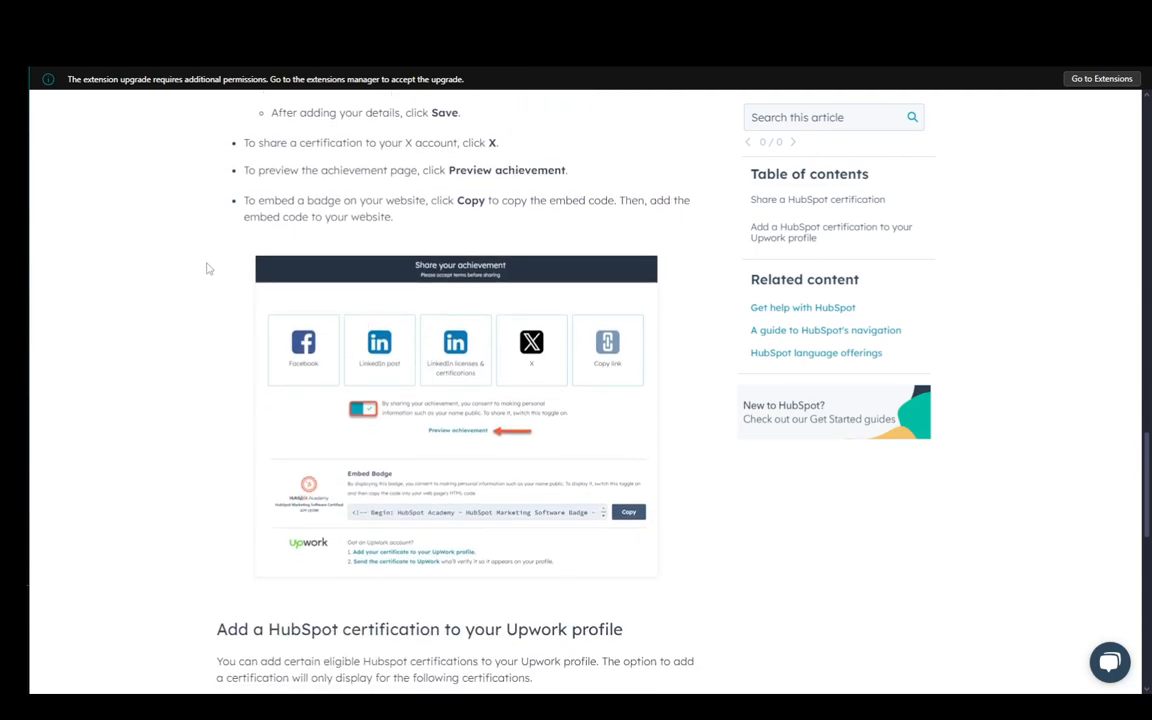
{"action": "mouse_move", "coordinate": [160, 276]}
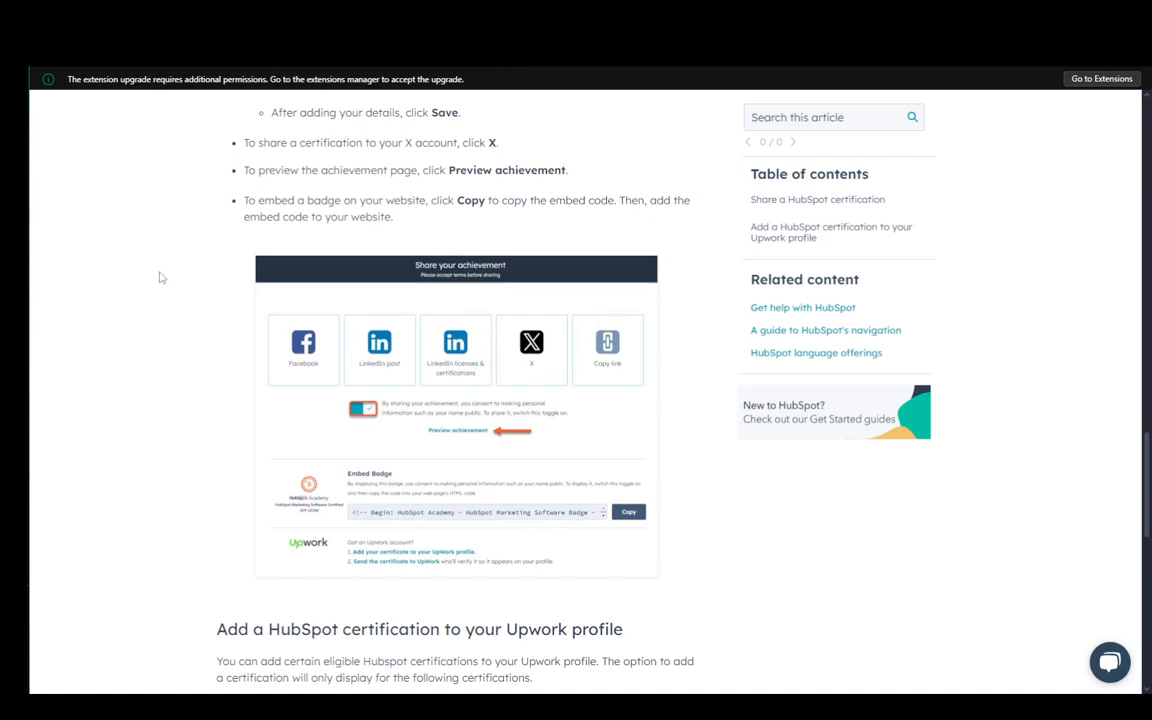
{"action": "mouse_move", "coordinate": [230, 238]}
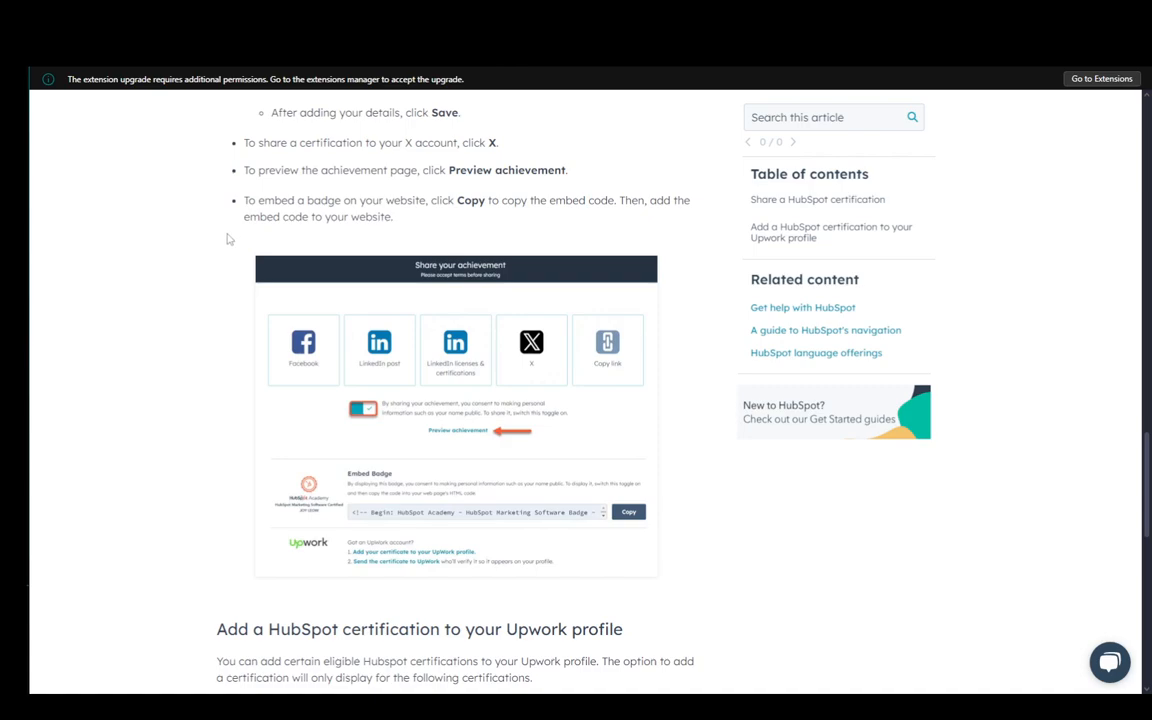
{"action": "mouse_move", "coordinate": [160, 424]}
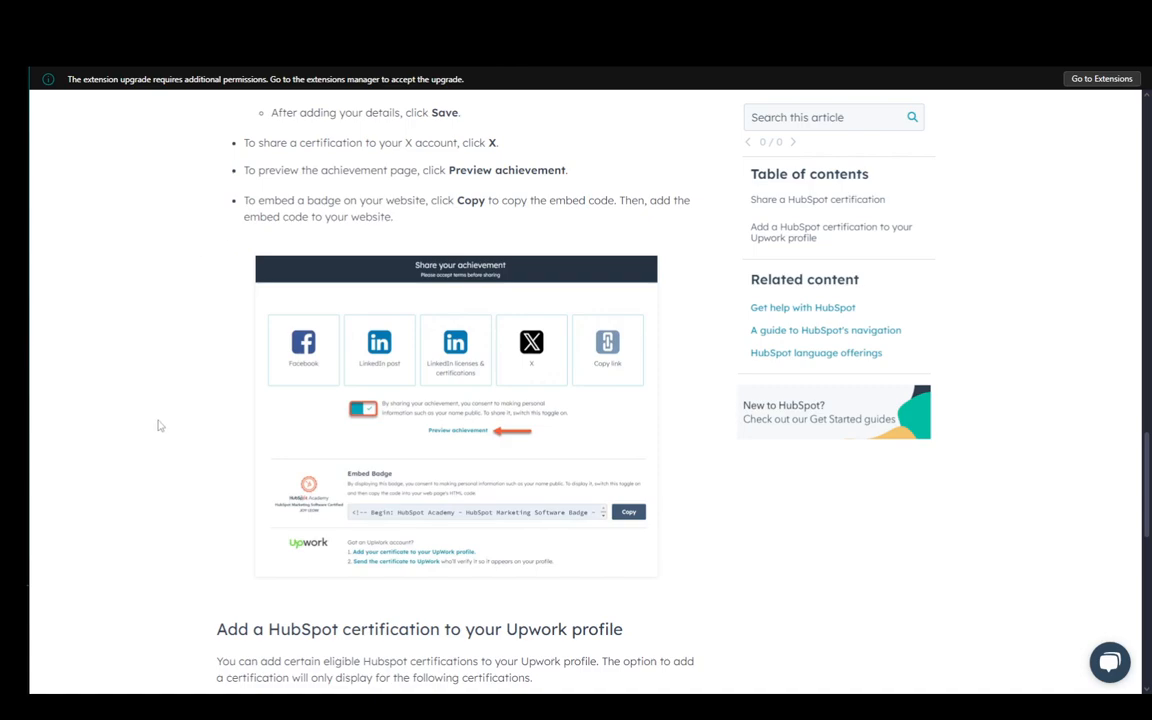